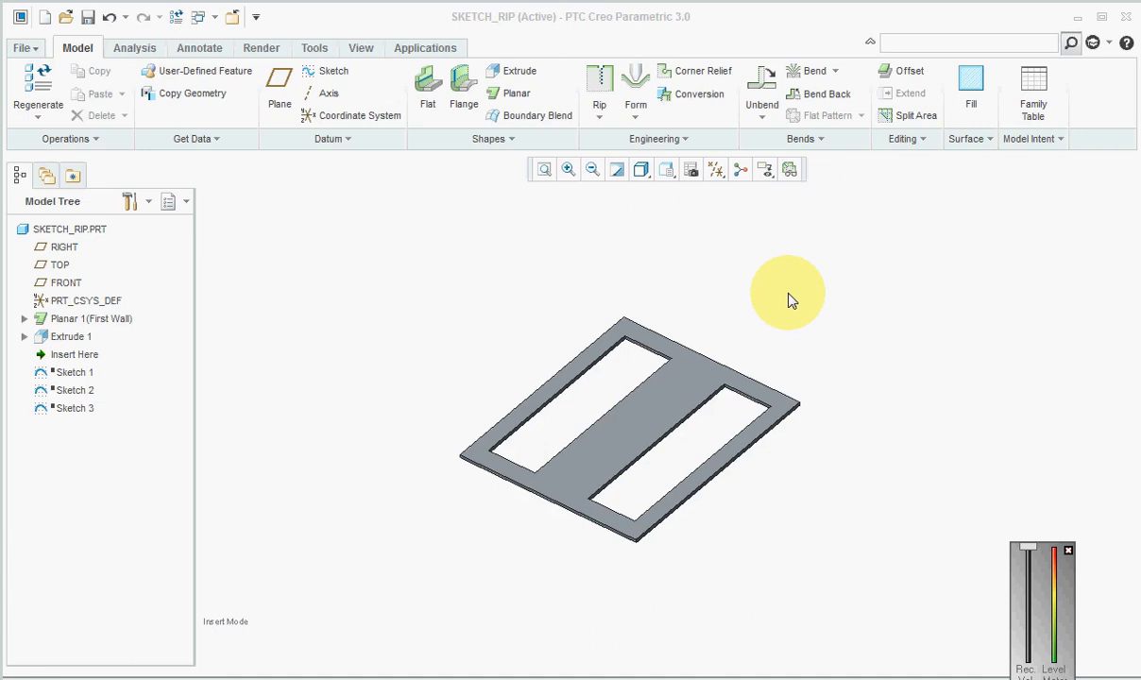
{"action": "mouse_move", "coordinate": [770, 300]}
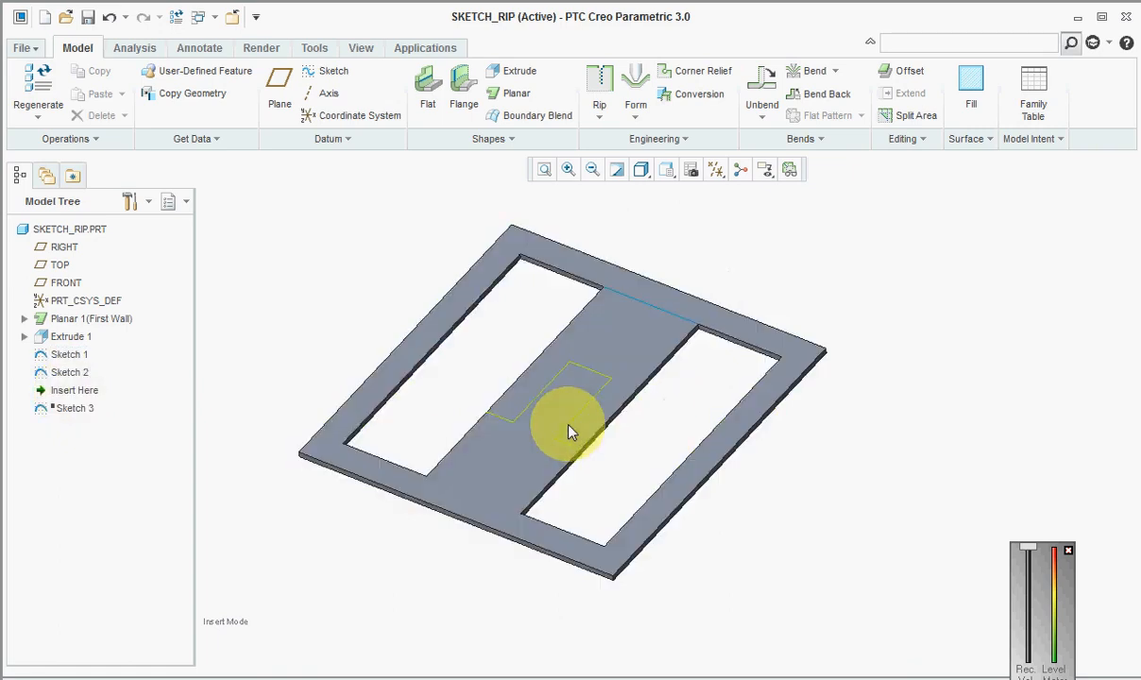
Step: Orbit the part to inspect the rip sketch on the central strip, then clear the selection
{"action": "left_click_drag", "start_coordinate": [567, 425], "coordinate": [576, 417]}
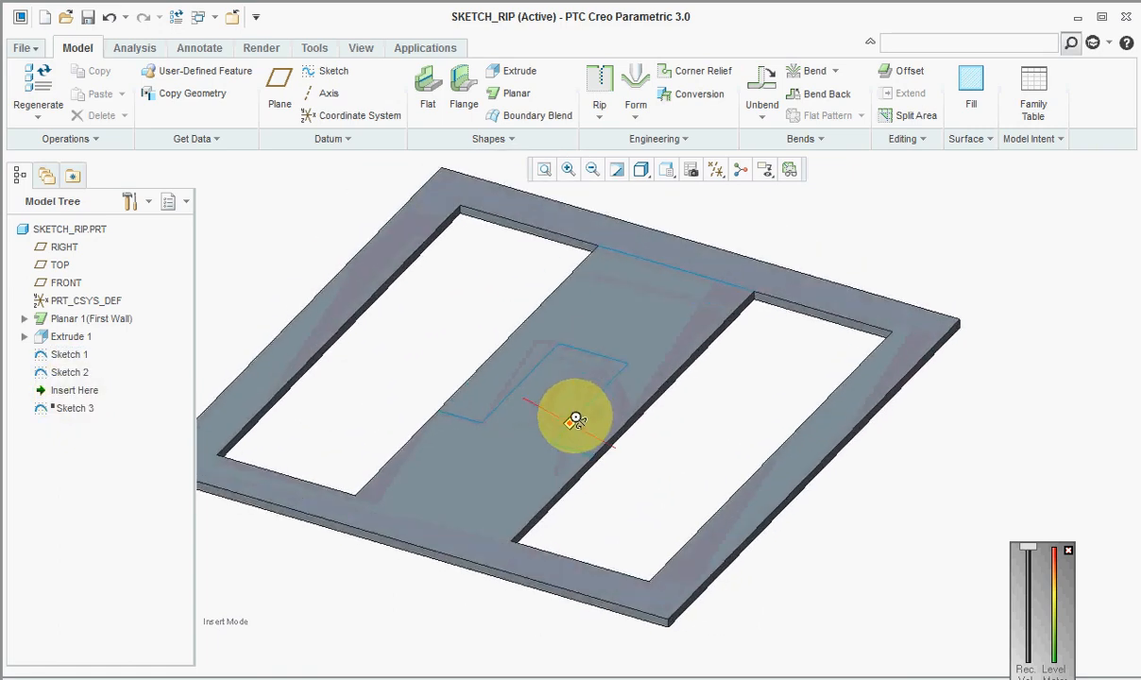
{"action": "left_click_drag", "start_coordinate": [576, 417], "coordinate": [590, 397]}
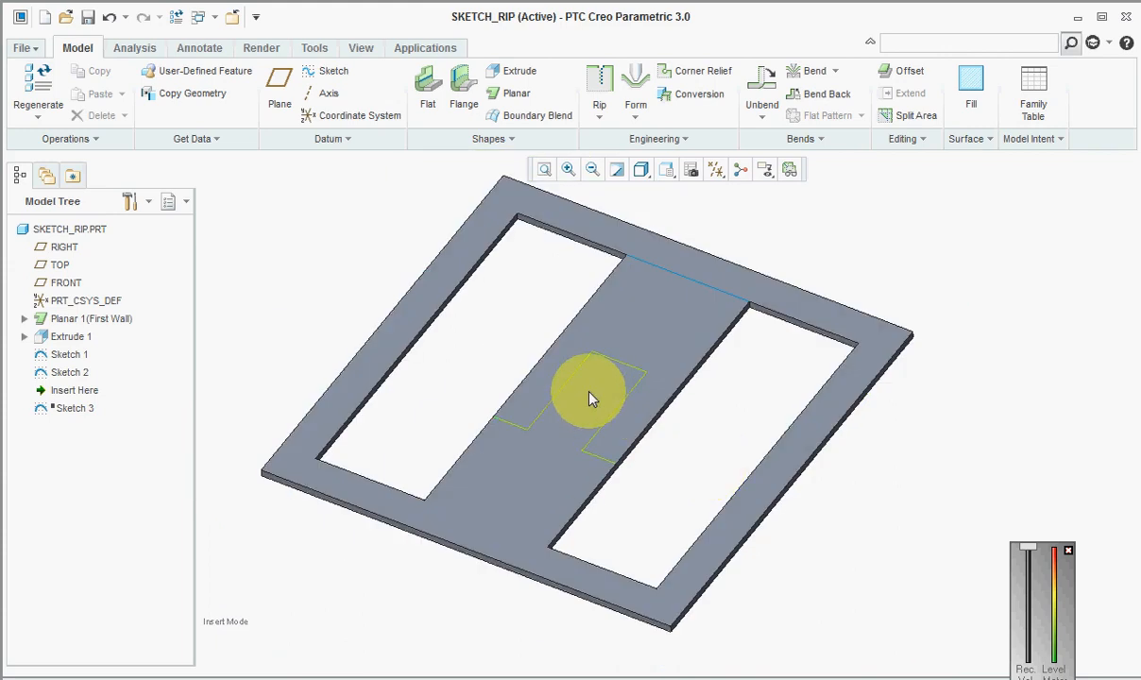
{"action": "left_click", "coordinate": [588, 398]}
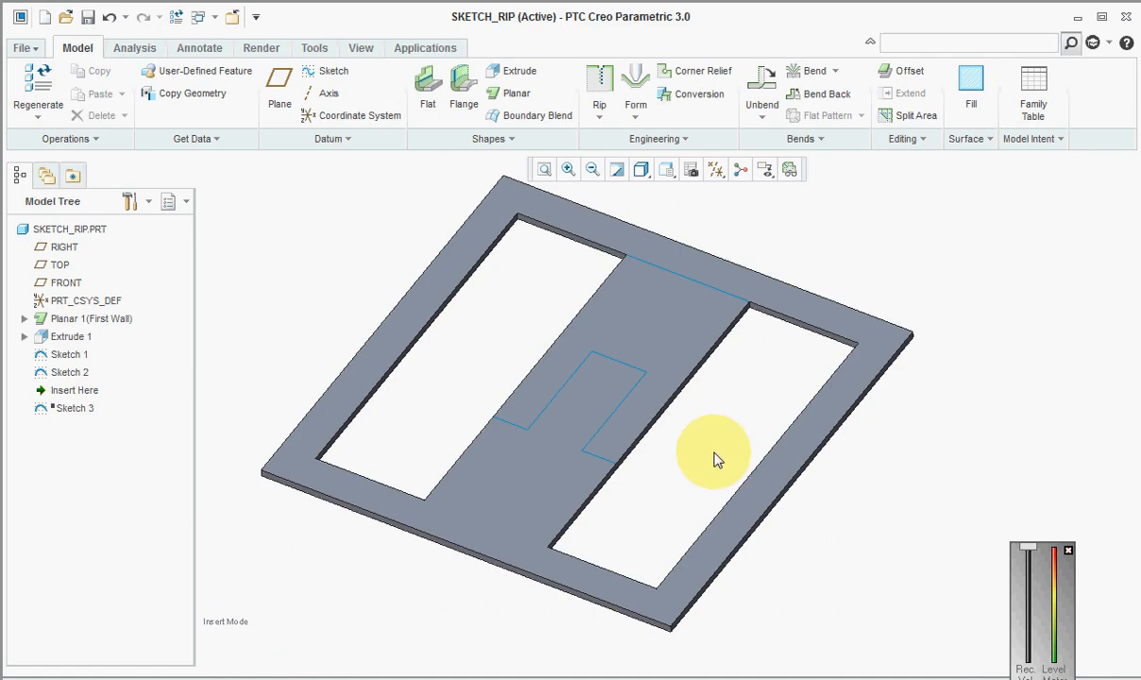
{"action": "left_click", "coordinate": [599, 105]}
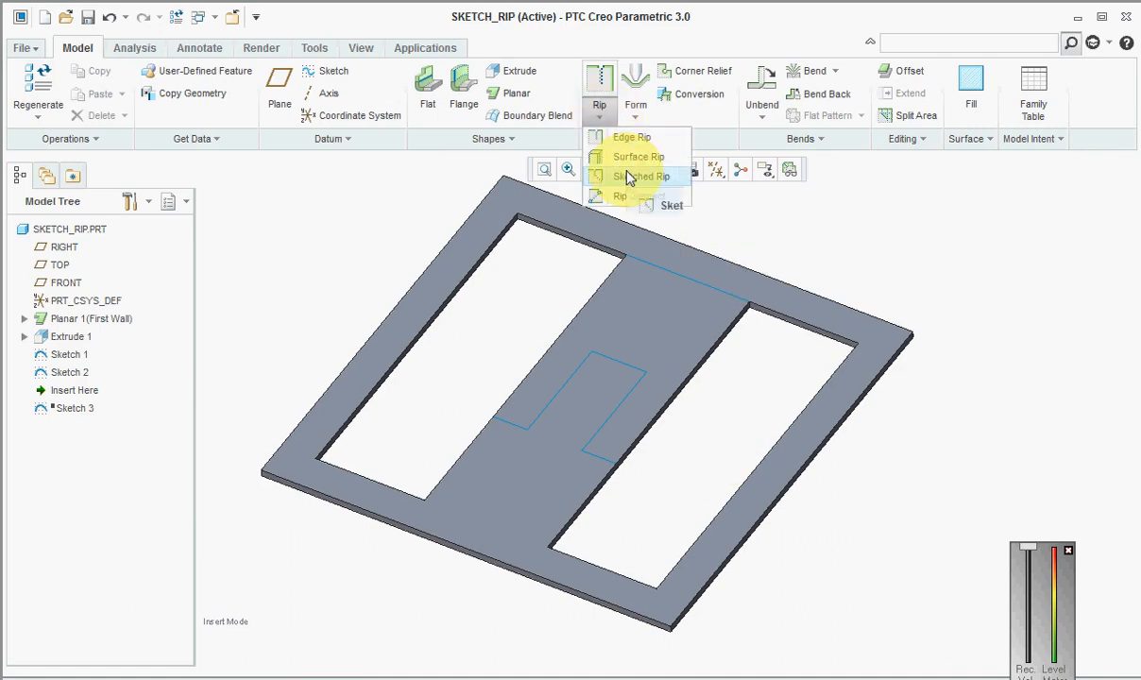
Step: Create a Sketched Rip along Sketch 1 to split the central strip
{"action": "left_click", "coordinate": [643, 176]}
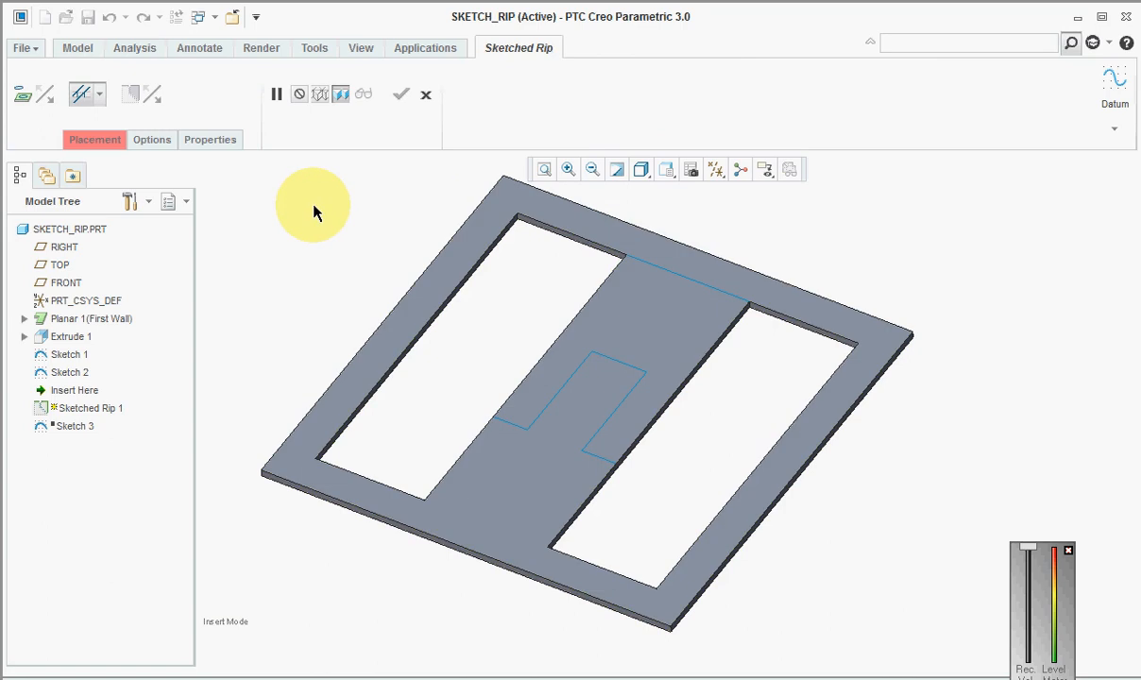
{"action": "left_click", "coordinate": [93, 139]}
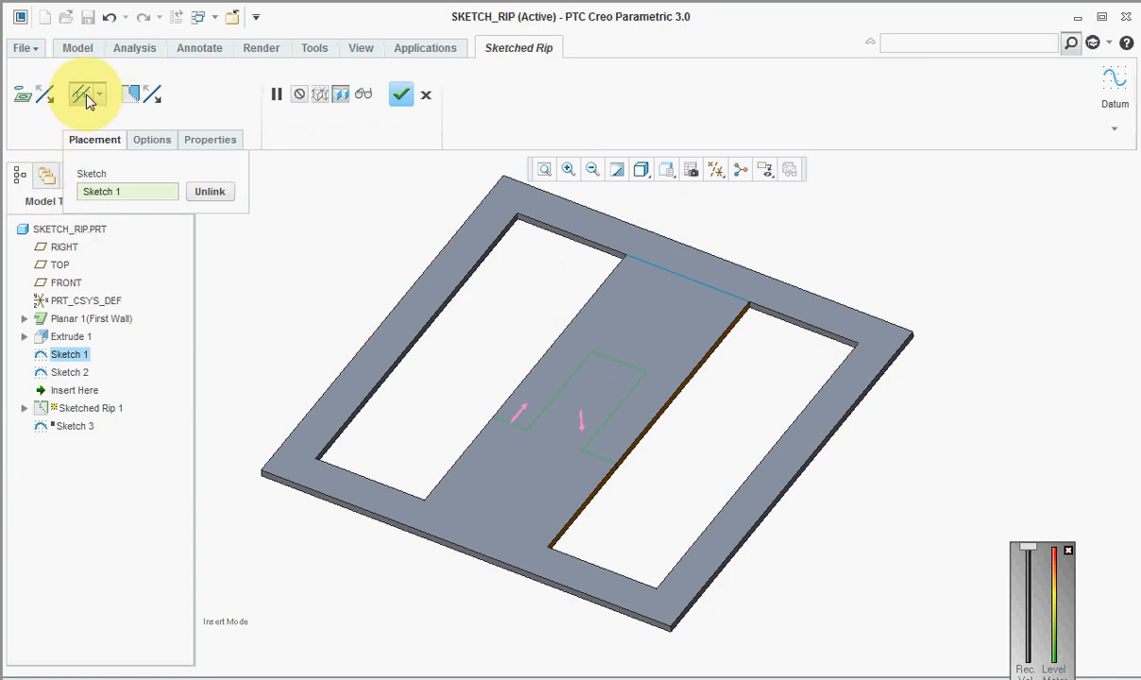
{"action": "mouse_move", "coordinate": [86, 94]}
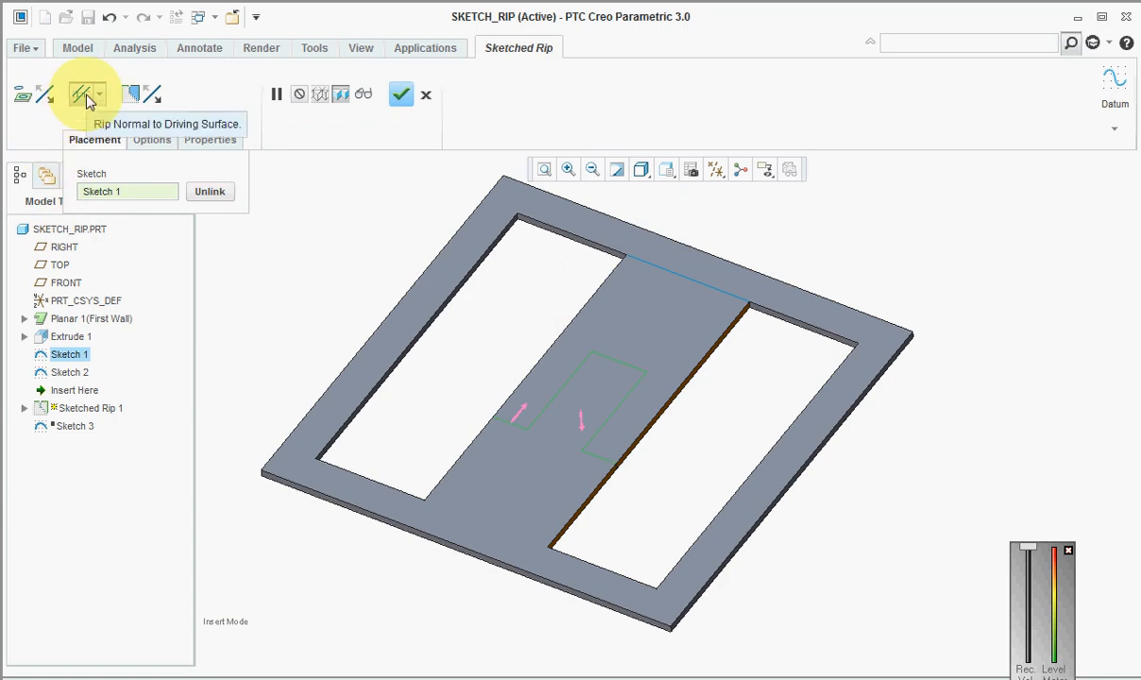
{"action": "mouse_move", "coordinate": [132, 94]}
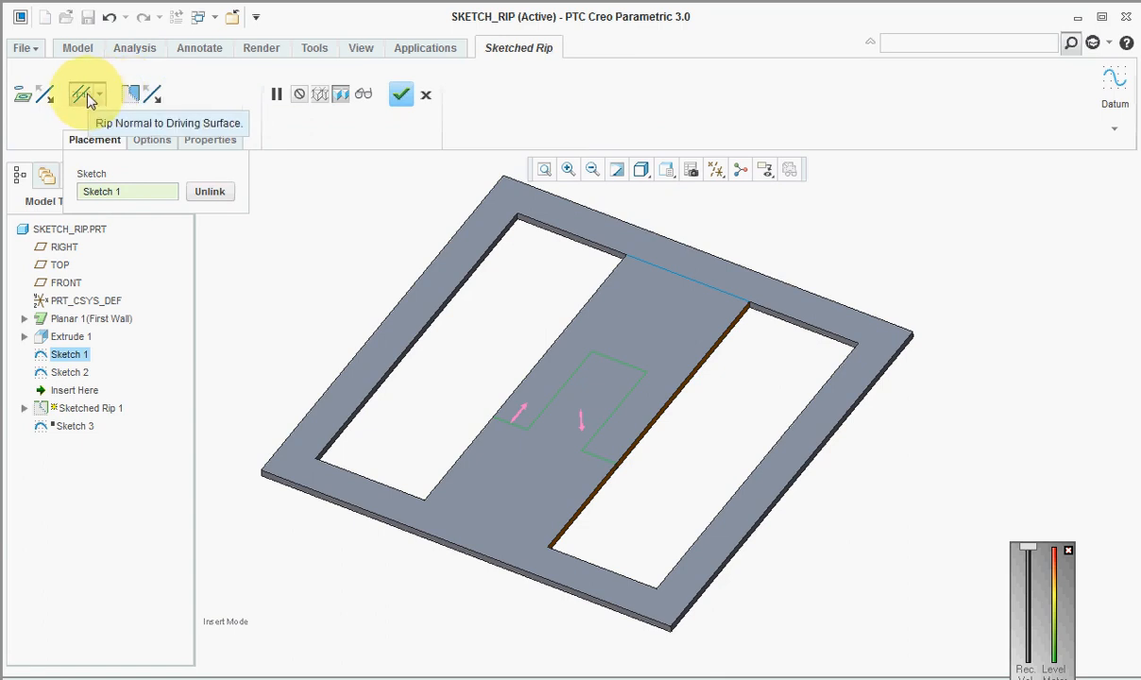
{"action": "mouse_move", "coordinate": [463, 415]}
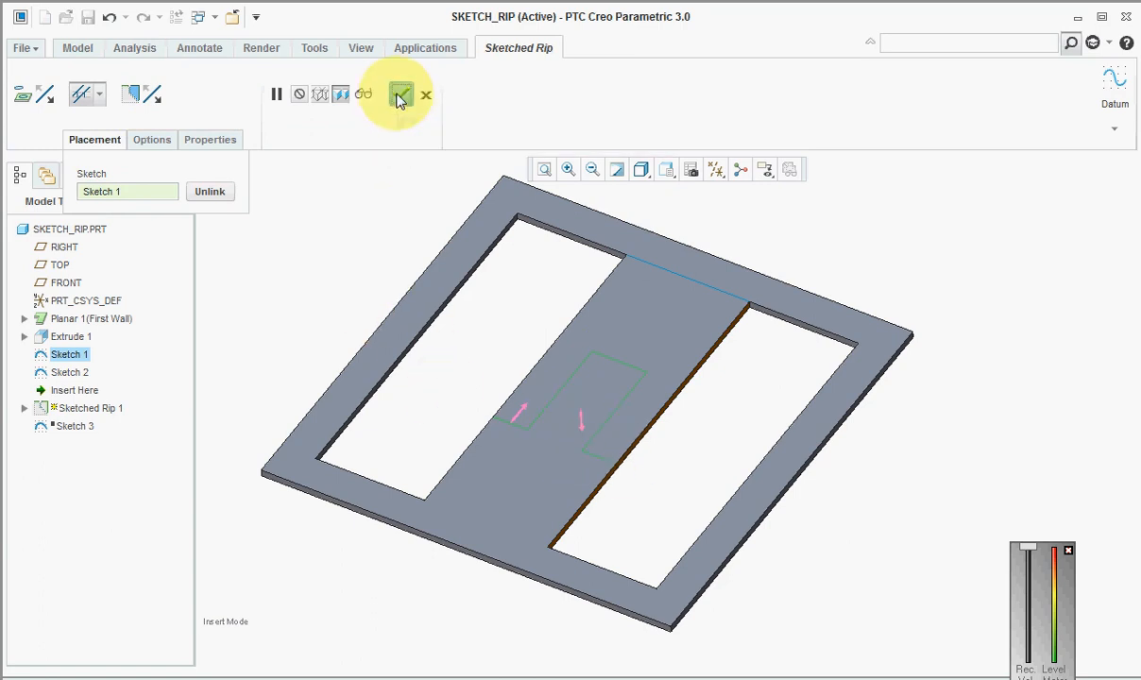
{"action": "left_click", "coordinate": [400, 95]}
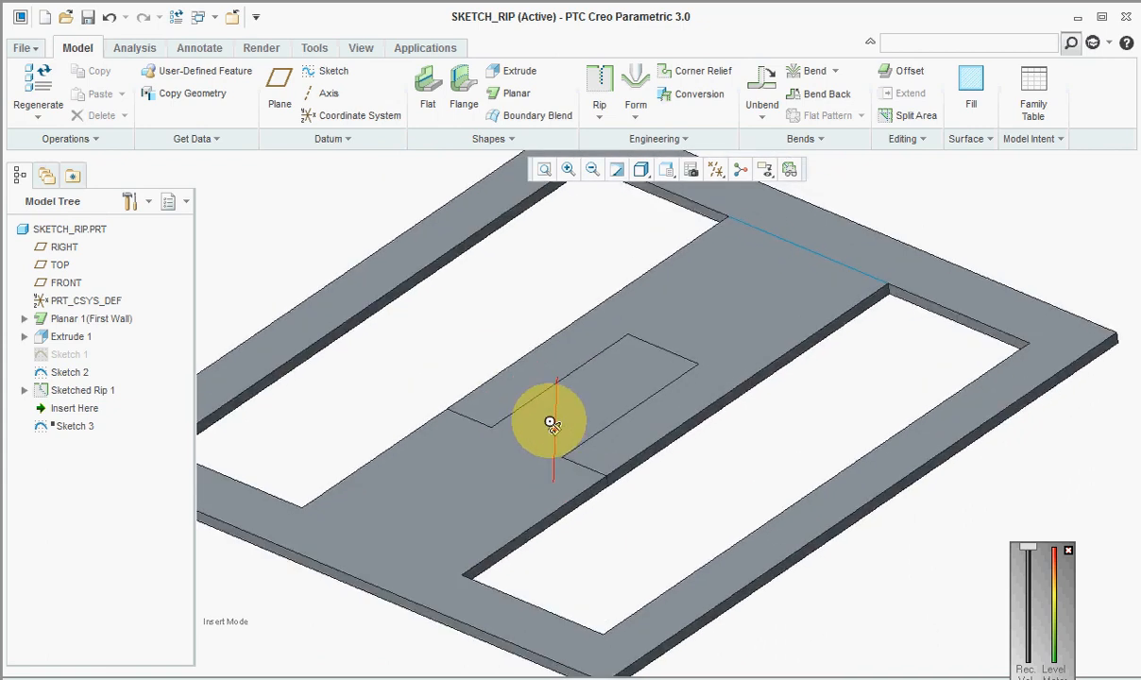
Step: Add Bend 1 folding the upper half up 90° along the Sketch 2 line
{"action": "left_click", "coordinate": [796, 517]}
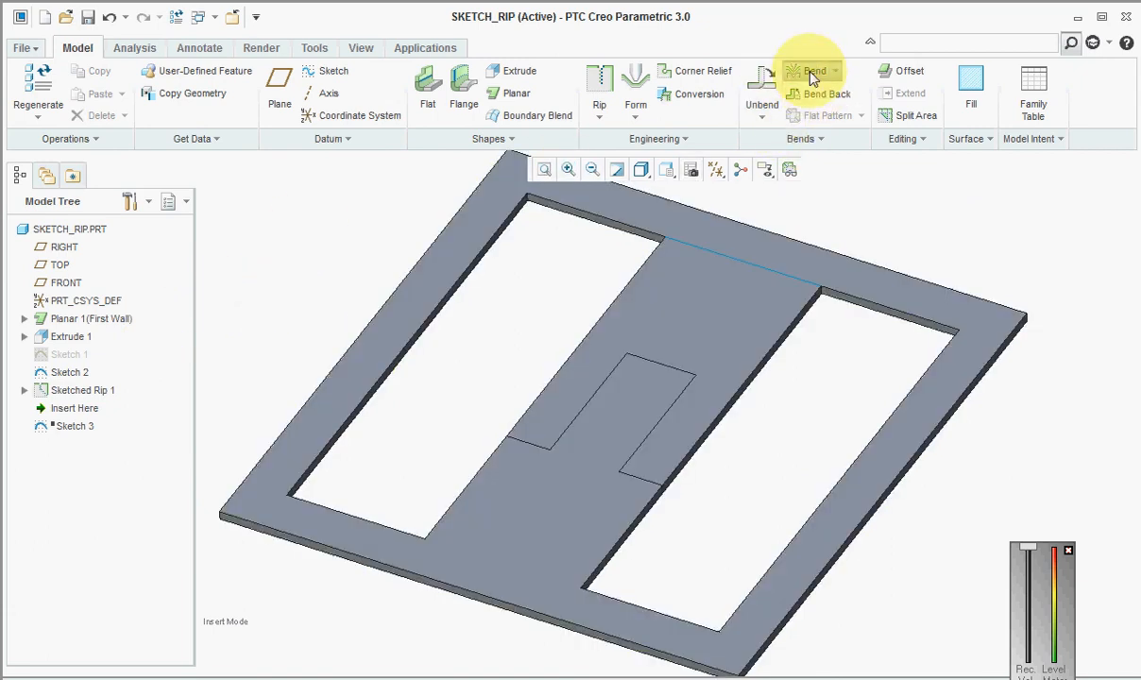
{"action": "left_click", "coordinate": [813, 71]}
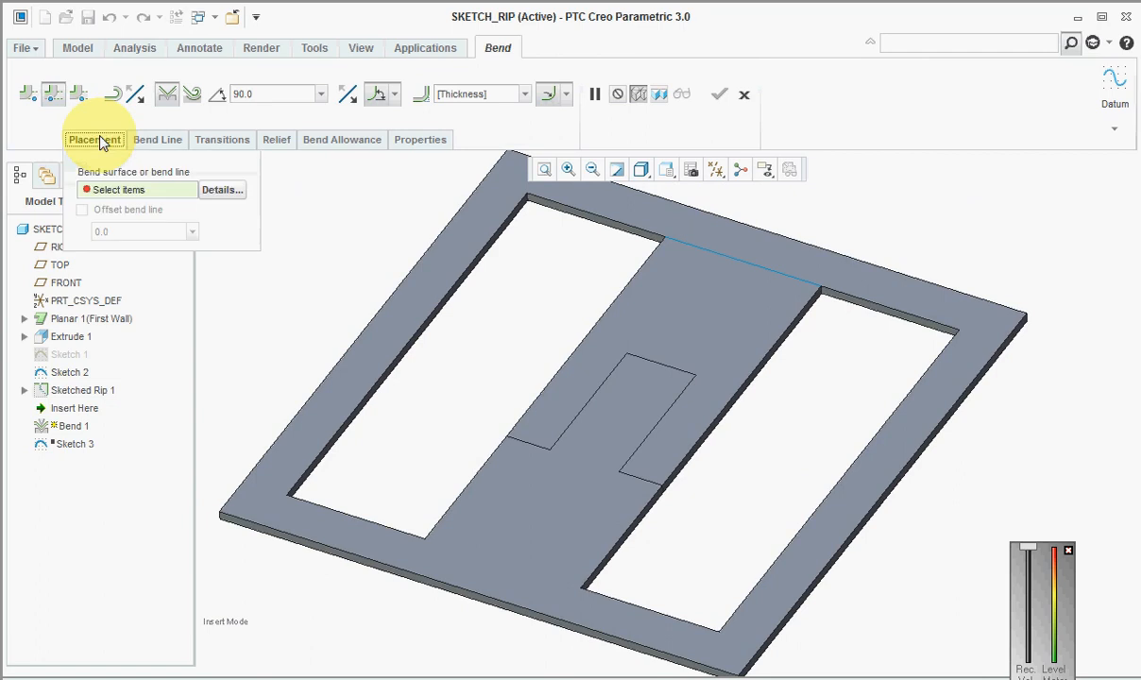
{"action": "left_click", "coordinate": [723, 378]}
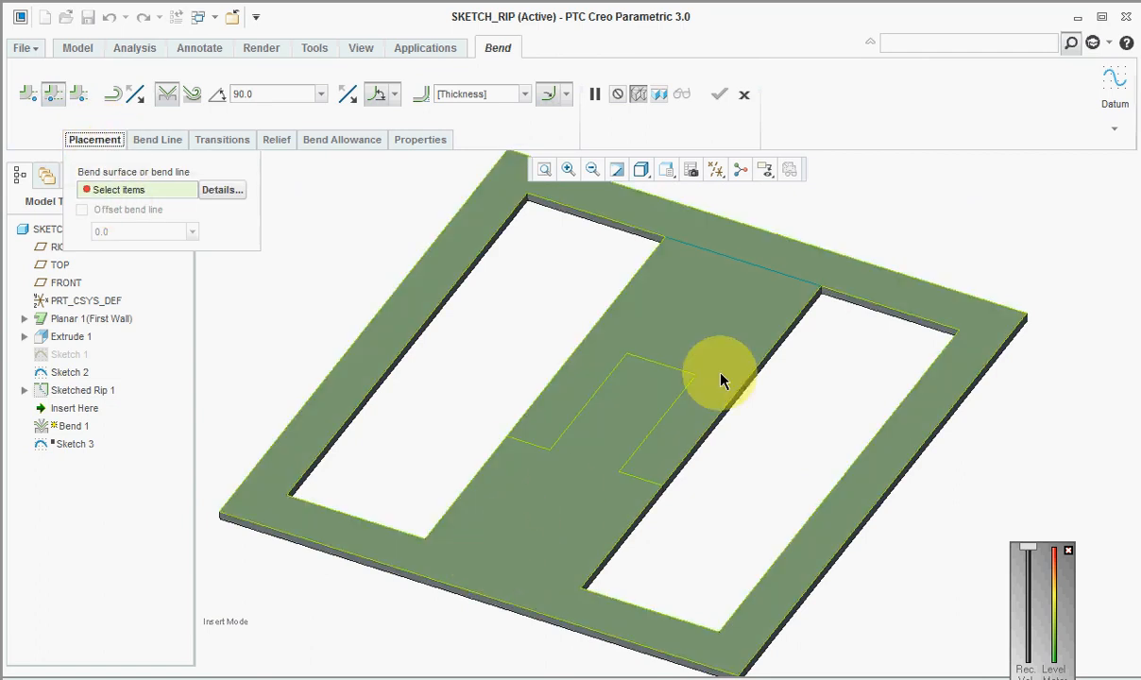
{"action": "mouse_move", "coordinate": [744, 255]}
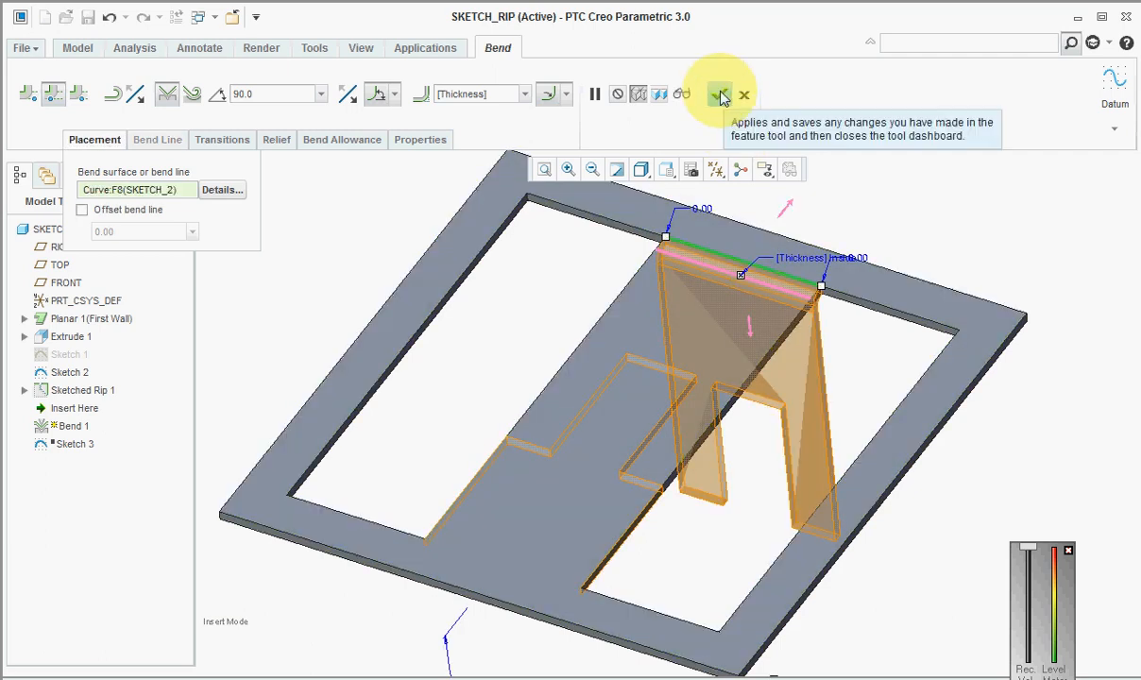
{"action": "left_click", "coordinate": [719, 94]}
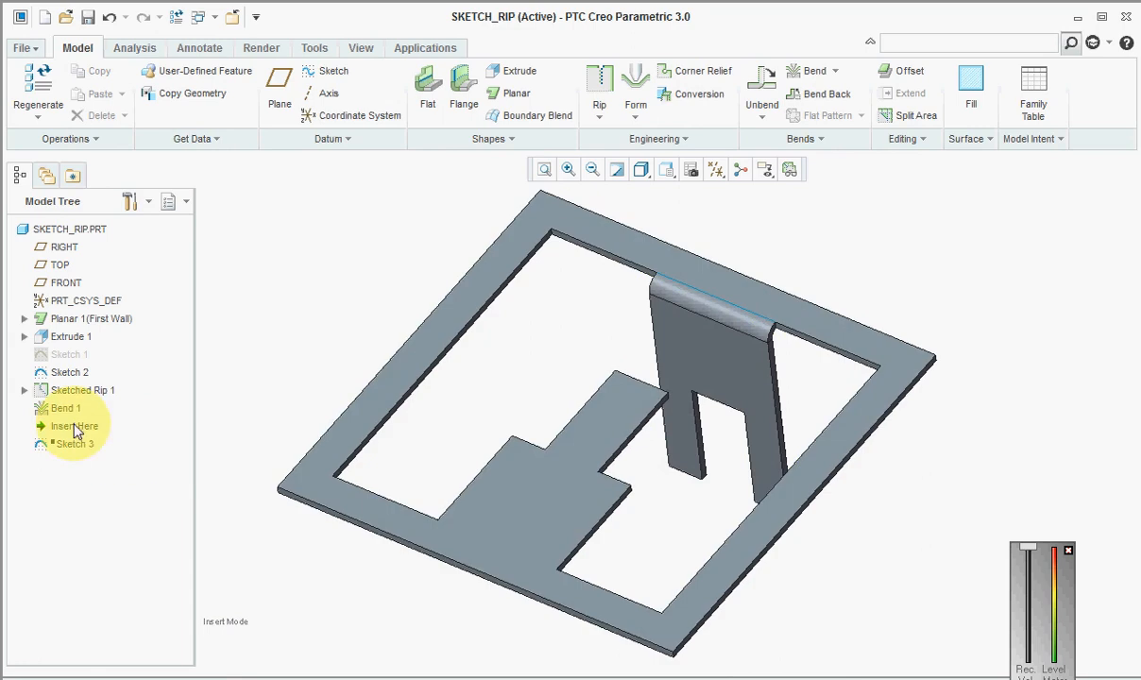
Step: Redefine Bend 1 with a 21° angle instead of 90°
{"action": "left_click", "coordinate": [64, 407]}
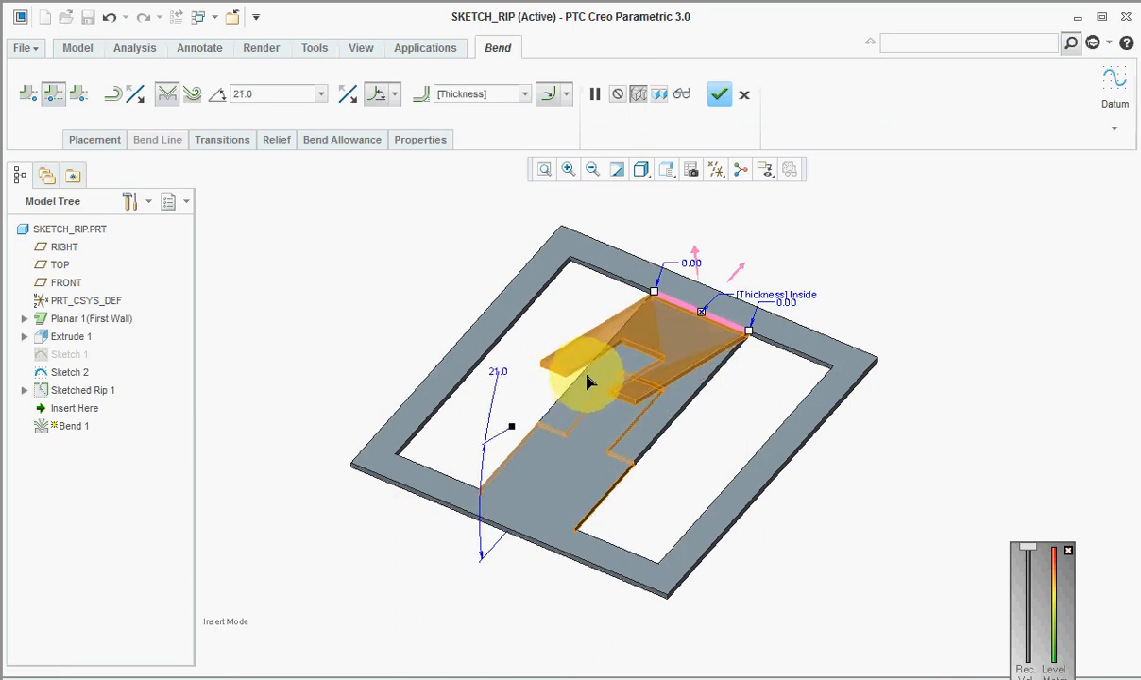
{"action": "left_click", "coordinate": [718, 94]}
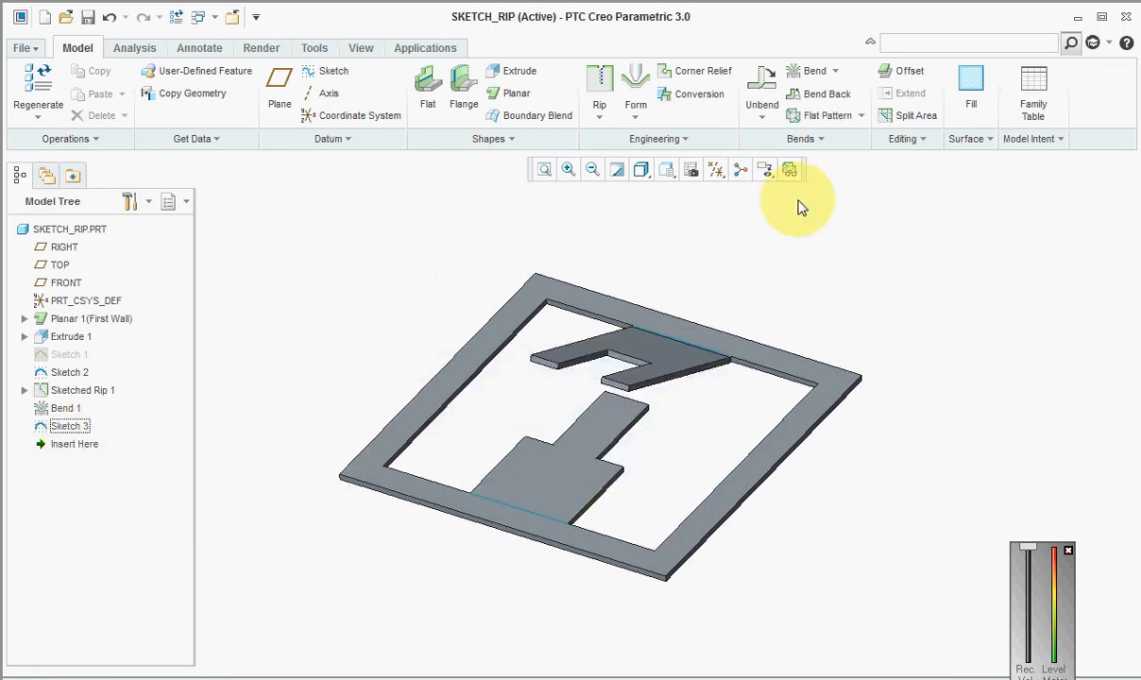
Step: Add Bend 2 folding the lower half up 37° along the Sketch 3 line
{"action": "left_click", "coordinate": [813, 70]}
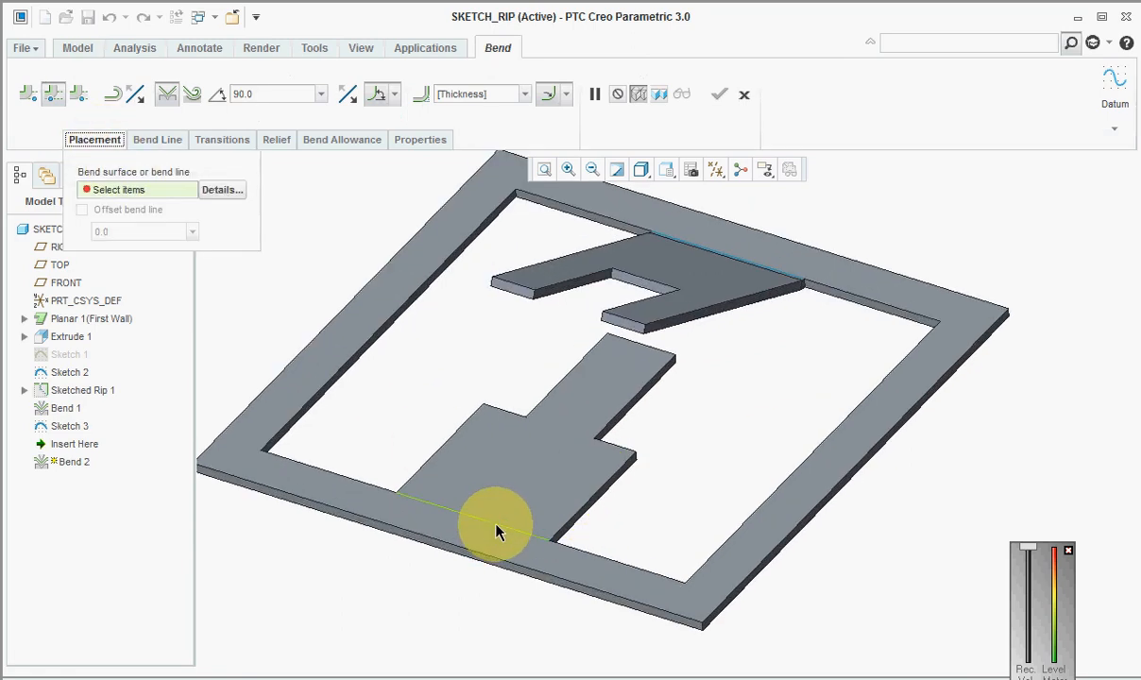
{"action": "left_click", "coordinate": [498, 529]}
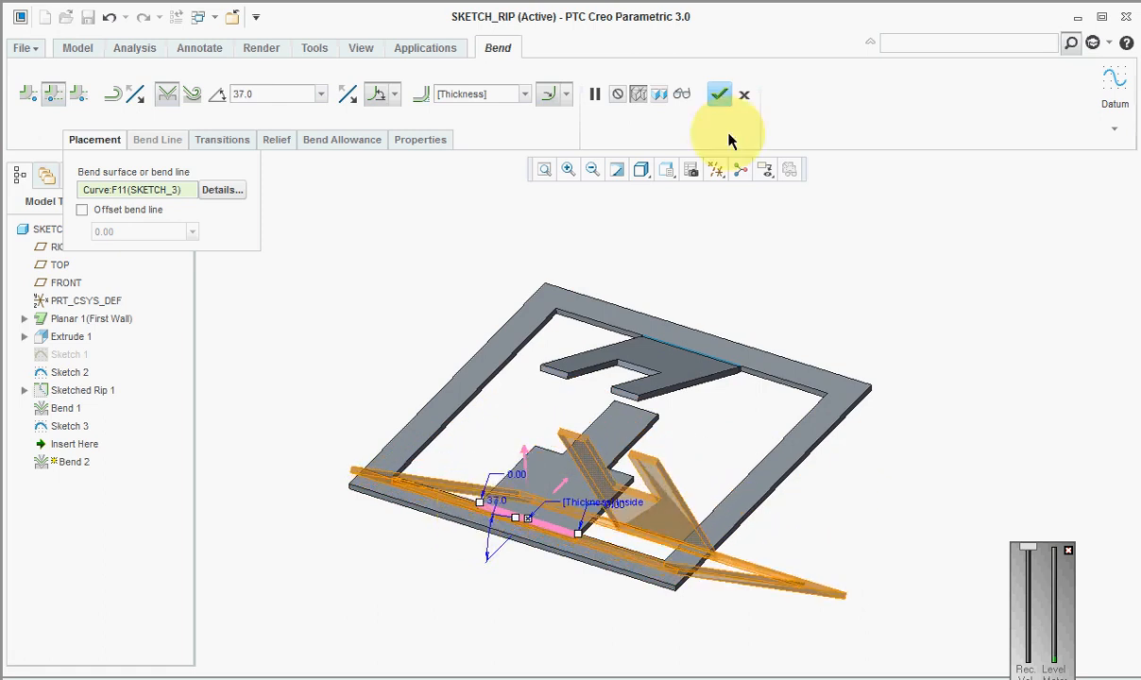
{"action": "left_click", "coordinate": [719, 94]}
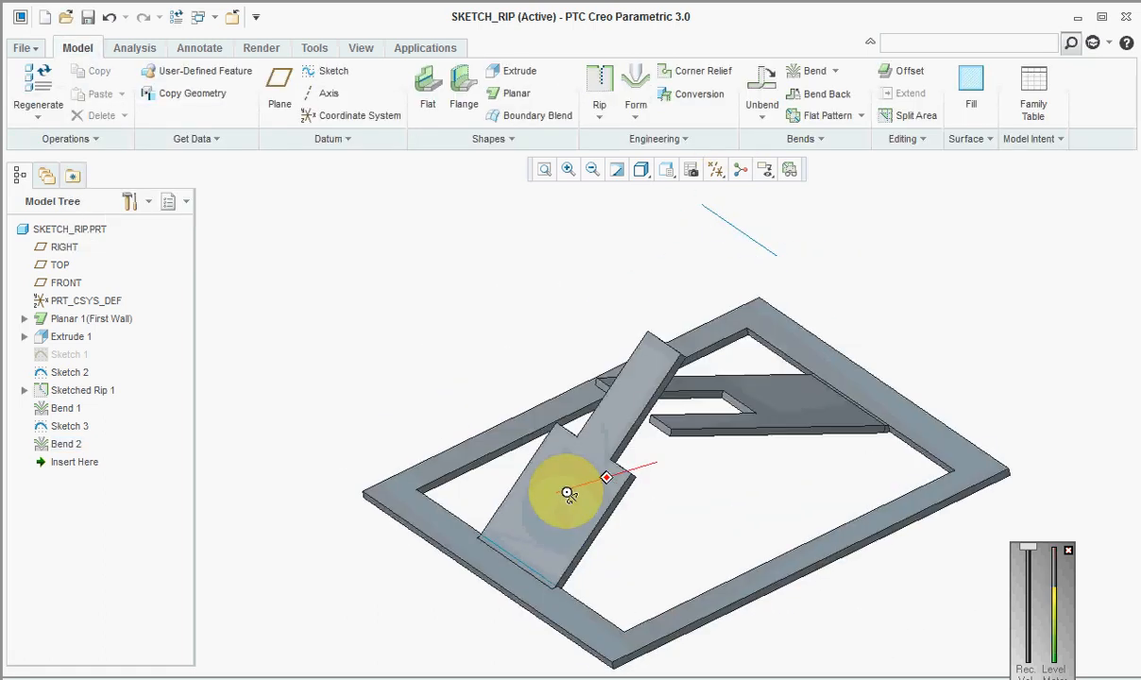